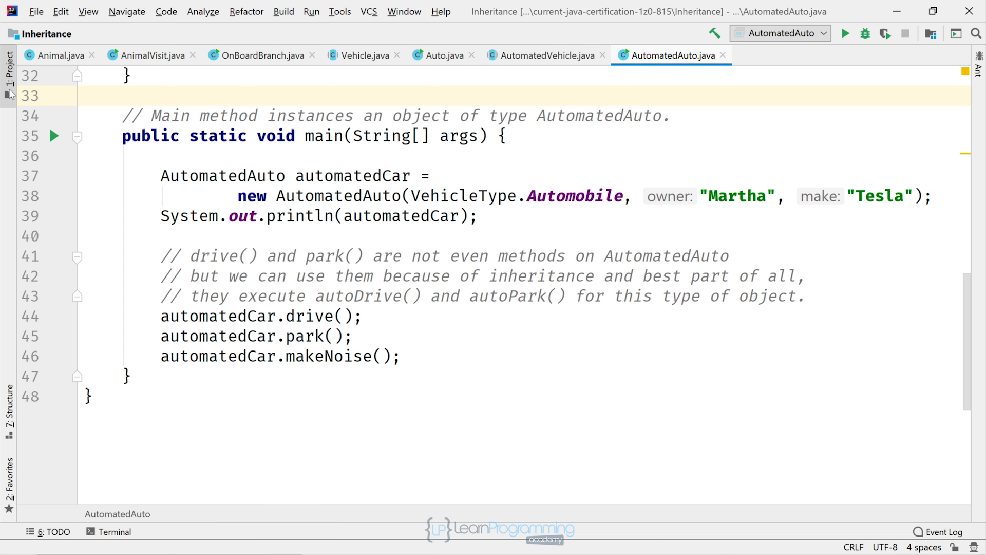
# Create a new Java class named AbstractClassExample in the src folder
pyautogui.rightClick(69, 120)
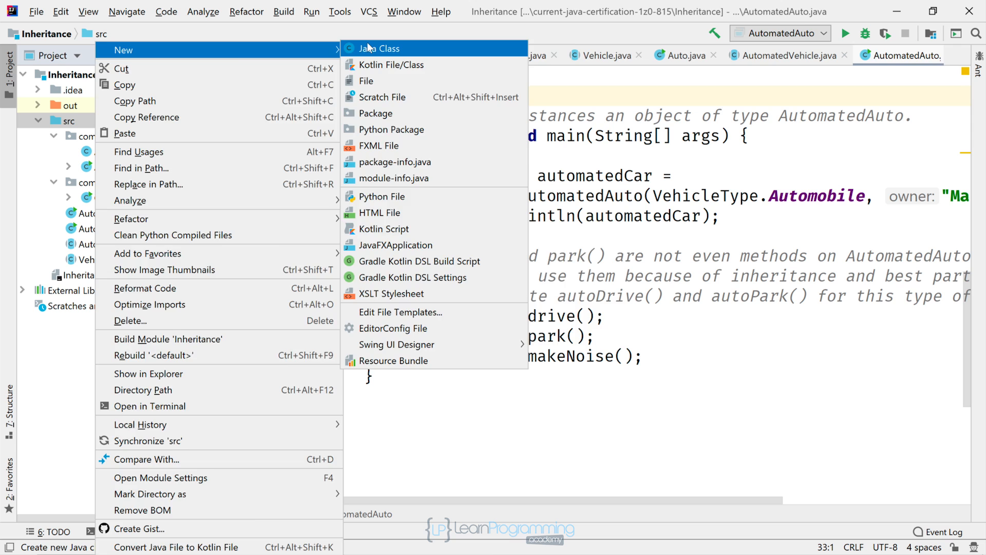
pyautogui.click(382, 48)
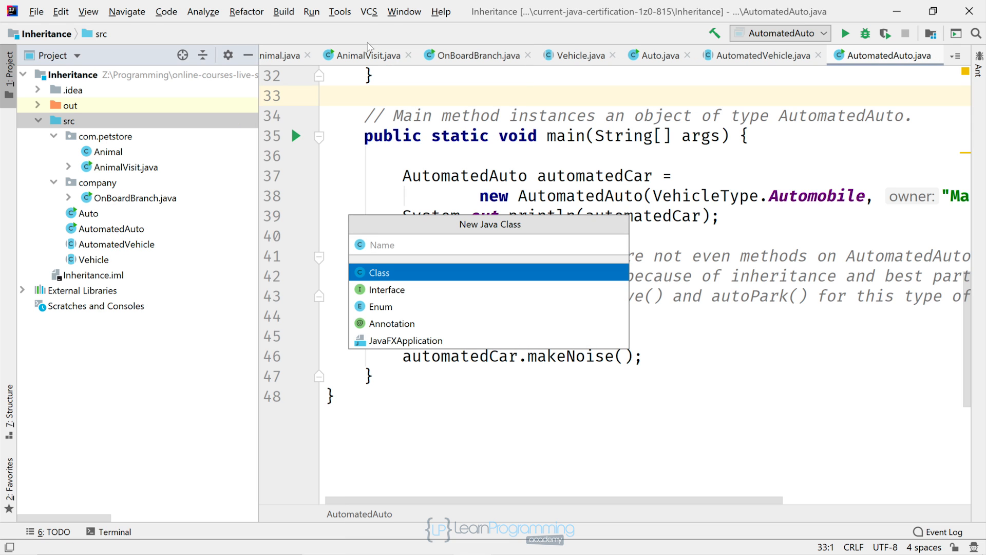
pyautogui.write('Abstract')
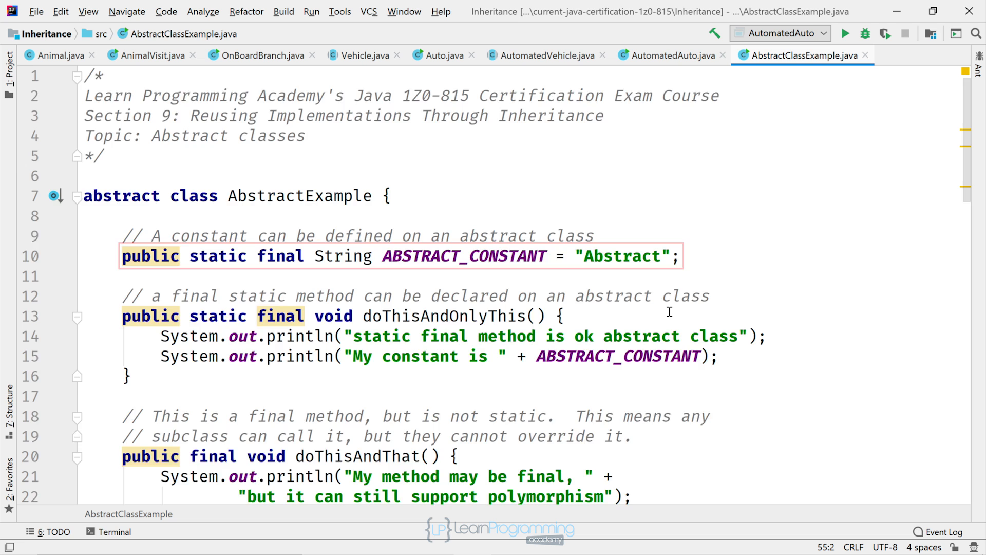
# Scroll through the abstract doThis/doThat methods, ConcreteExample subclass and main method
pyautogui.scroll(-3)
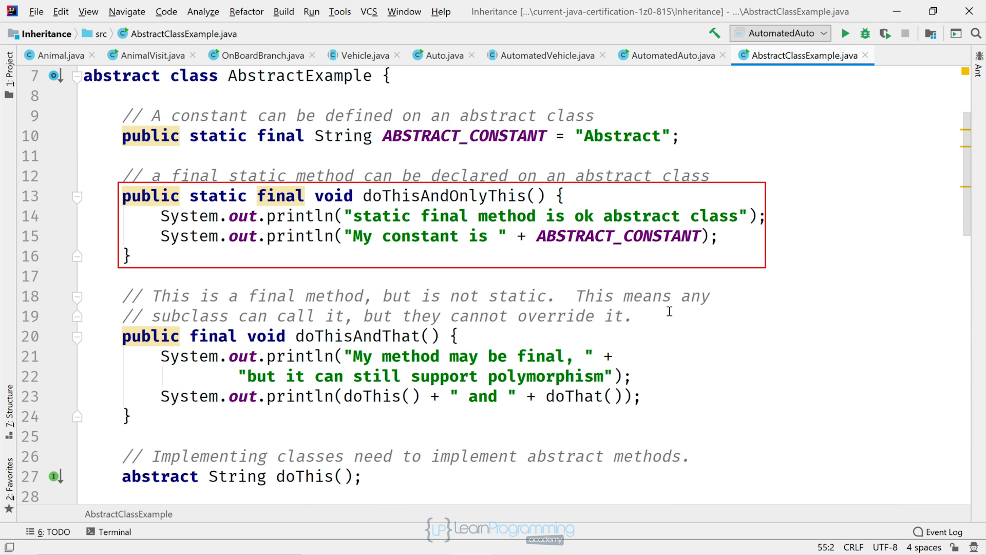
pyautogui.scroll(-3)
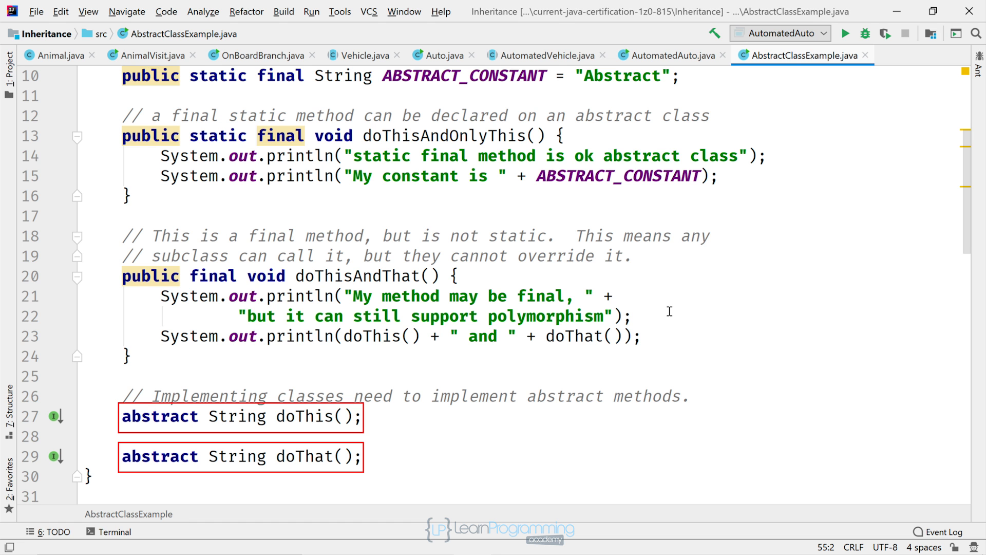
pyautogui.scroll(-3)
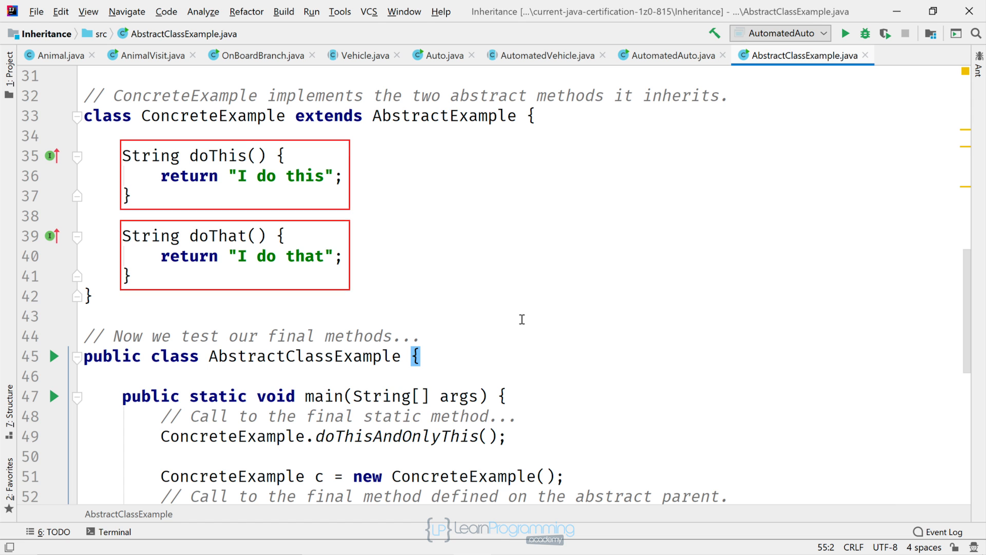
pyautogui.scroll(-3)
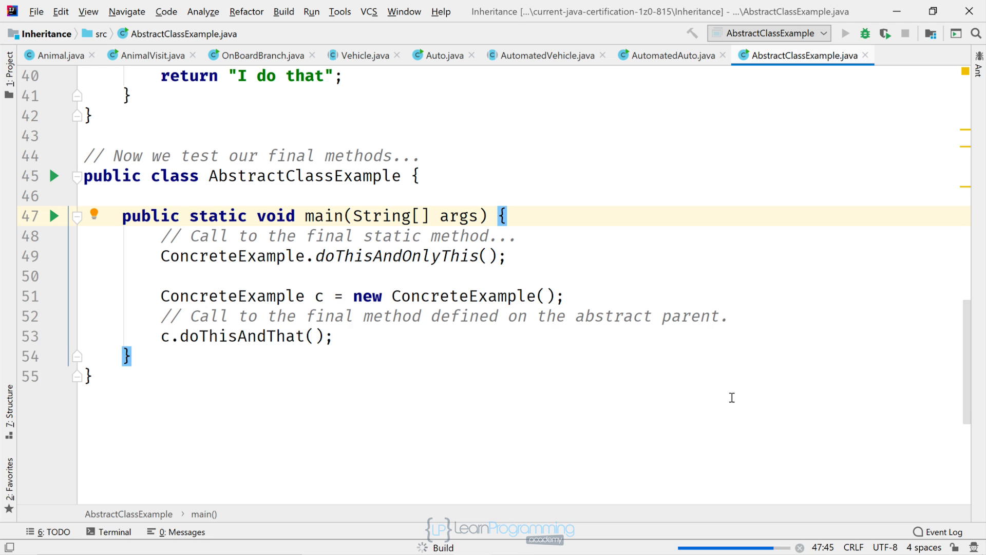
# Run AbstractClassExample and view its four output lines ending with exit code 0
pyautogui.click(846, 32)
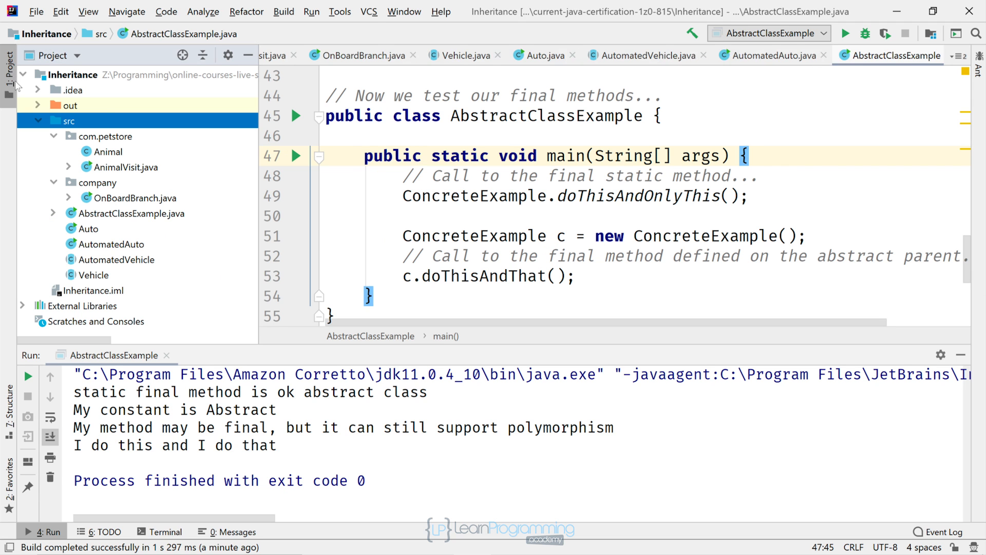
# Create a new Java class named AbstractClassExample2 in the src folder
pyautogui.rightClick(68, 120)
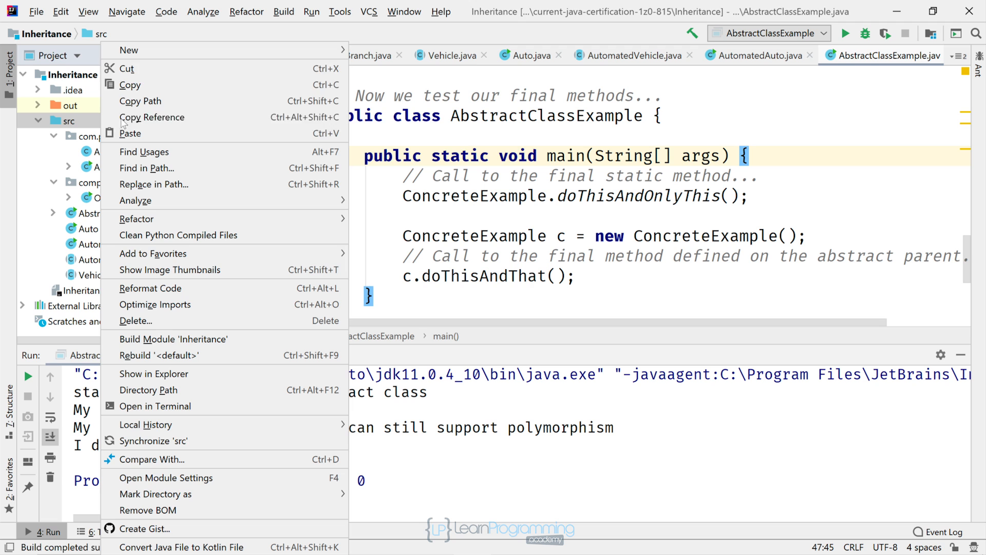
pyautogui.click(128, 51)
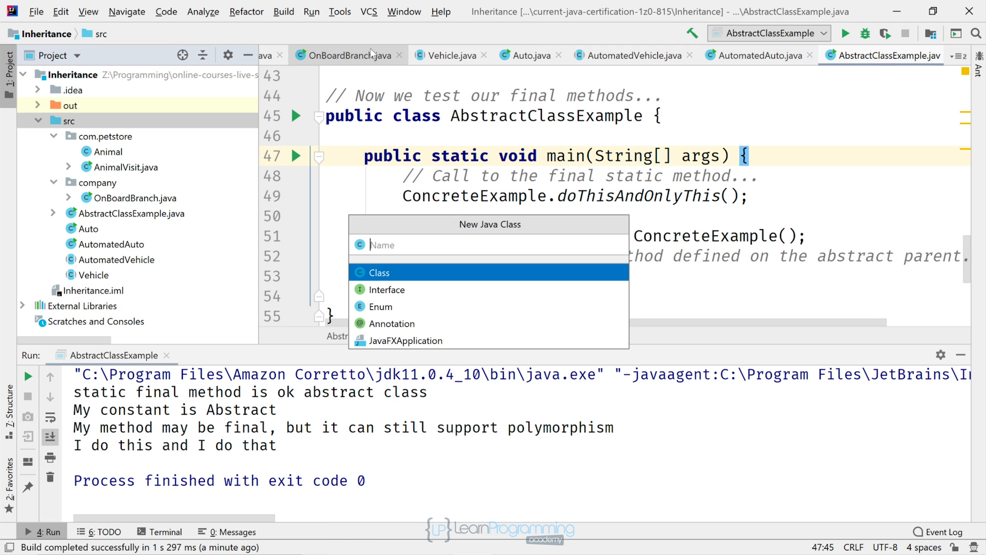
pyautogui.write('Abstract')
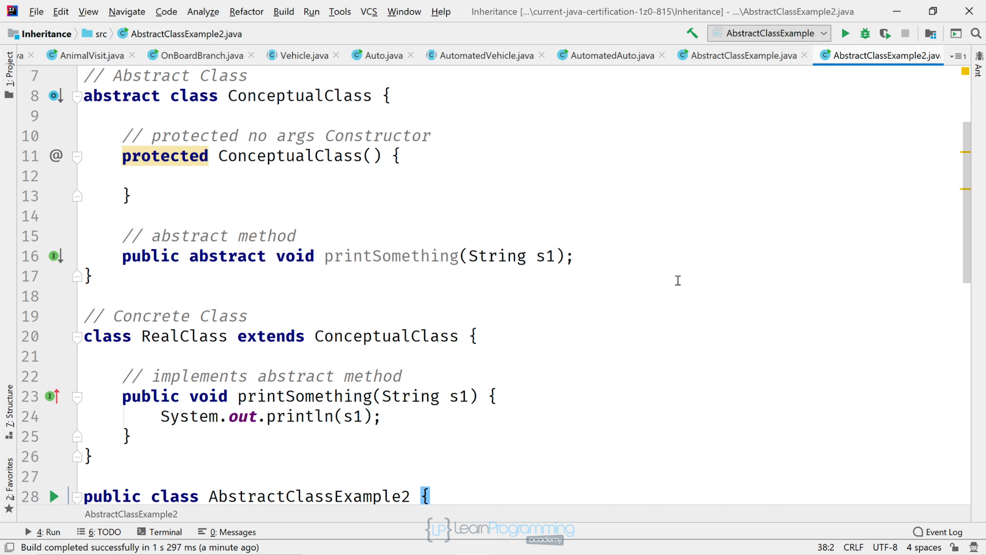
# Review AbstractClassExample2's main creating a RealClass and run it to print Hello World
pyautogui.scroll(-3)
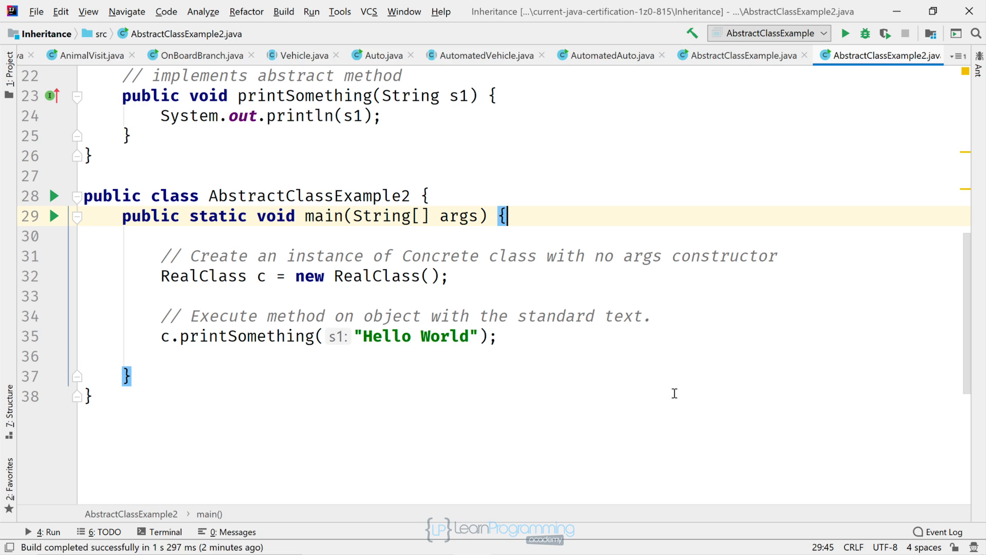
pyautogui.click(846, 33)
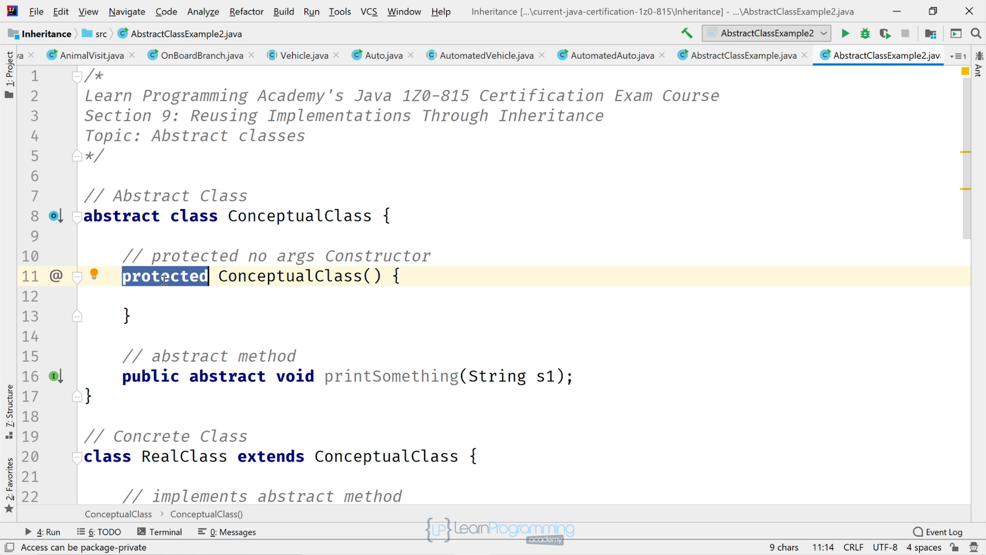
# Change the ConceptualClass no-args constructor from protected to private
pyautogui.write('private')
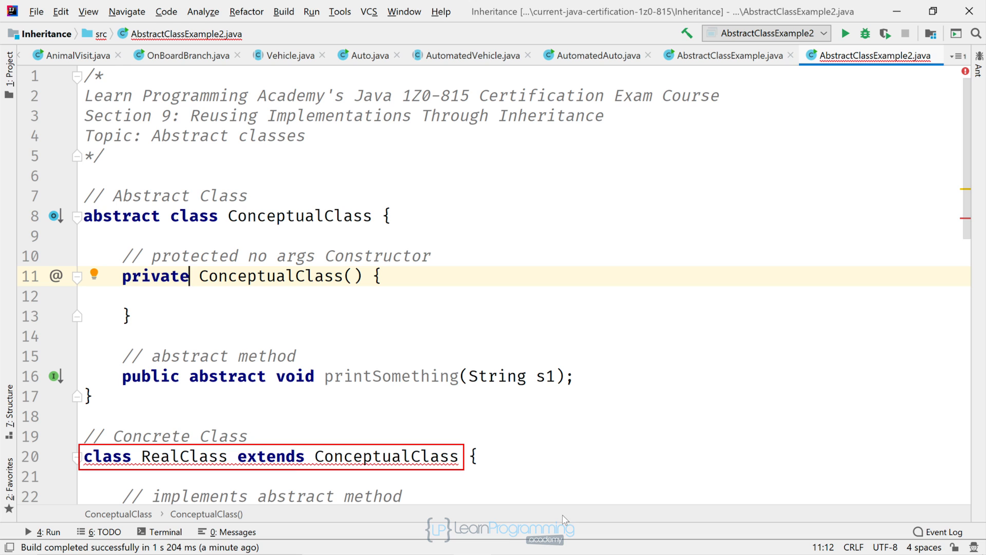
pyautogui.moveTo(271, 456)
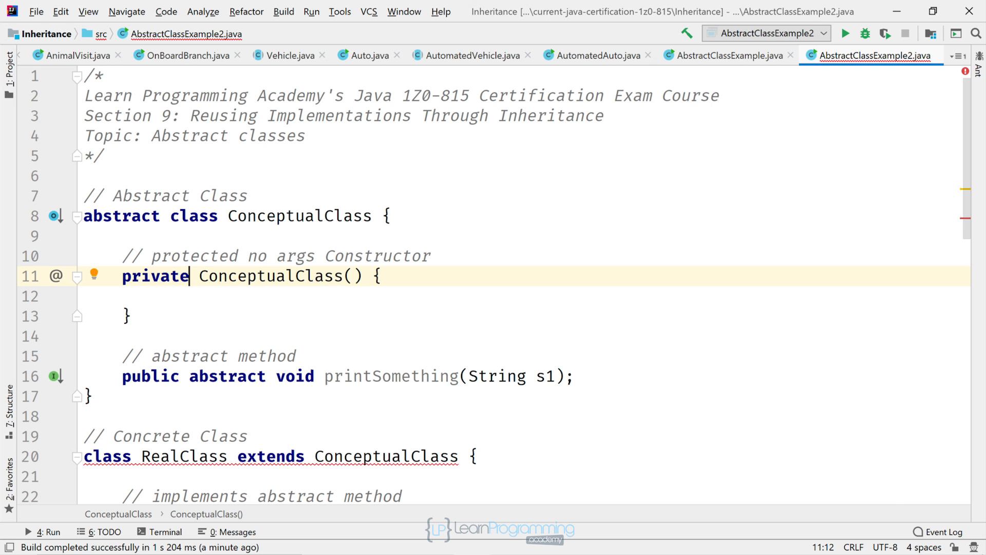
# Add a public RealClass() constructor and begin a ConceptualClass constructor taking a String
pyautogui.scroll(-3)
pyautogui.write('public RealClass() {')
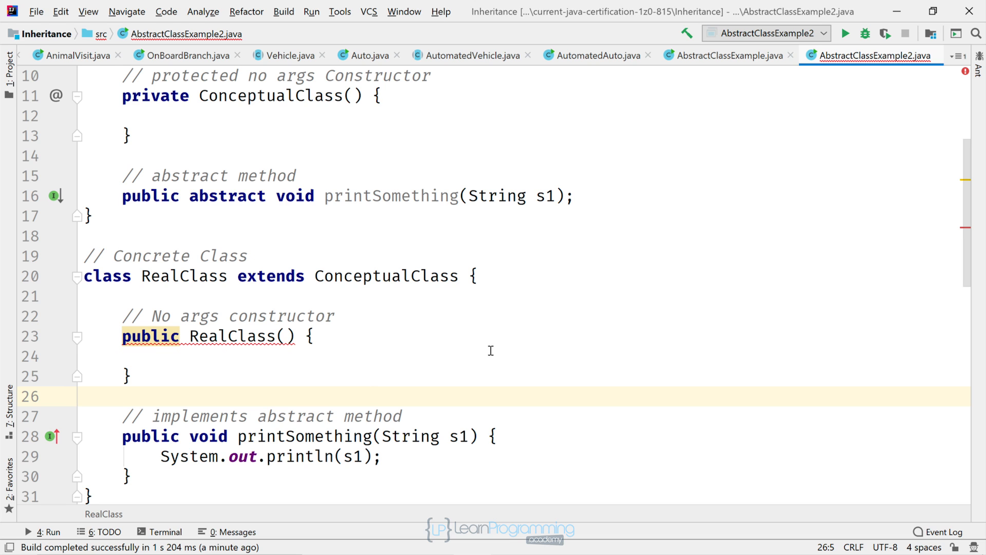
pyautogui.moveTo(3, 217)
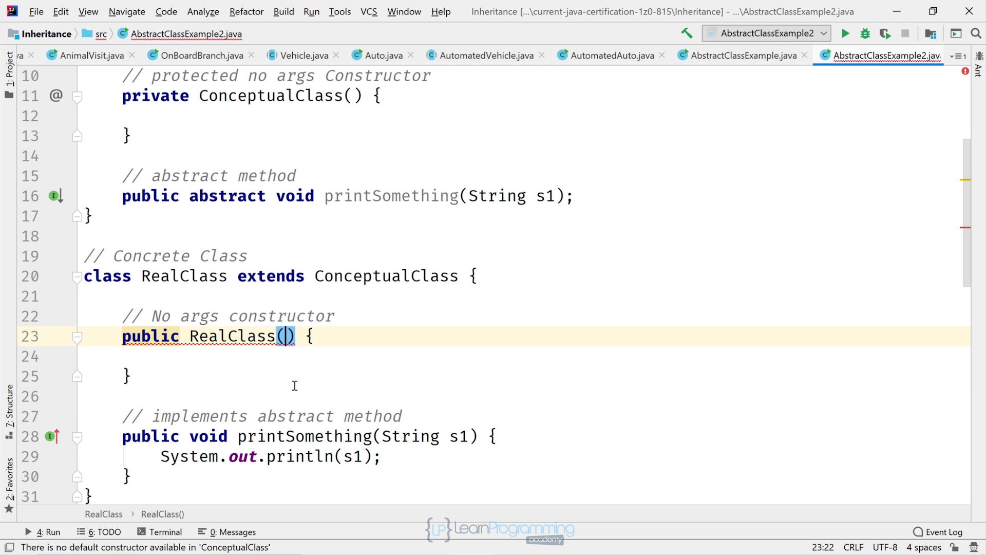
pyautogui.write('String s1) {')
pyautogui.write('printSomething(s1);')
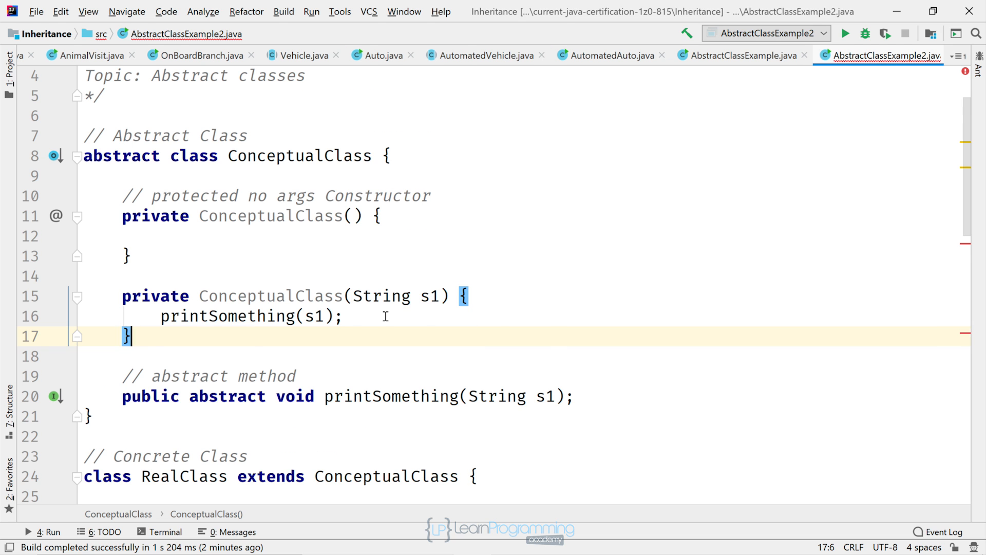
# Make RealClass's constructor take String s1 and call super(s1)
pyautogui.scroll(-3)
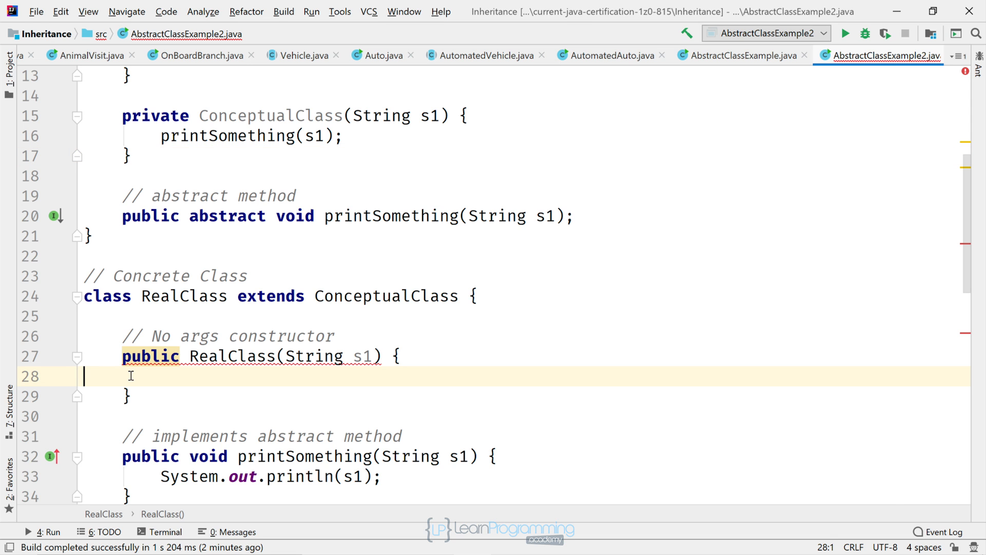
pyautogui.write('super(s1);')
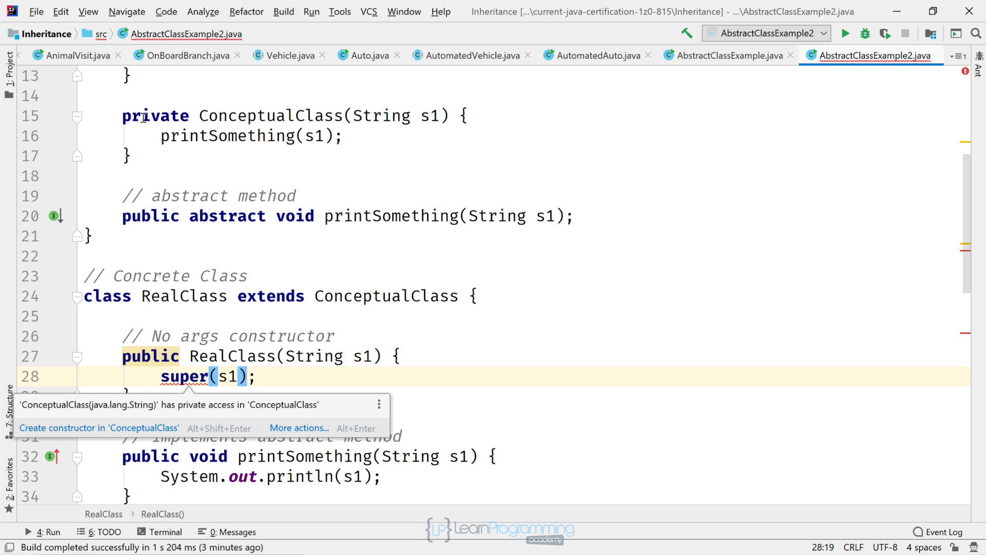
# Change ConceptualClass's String constructor from private to protected
pyautogui.doubleClick(155, 115)
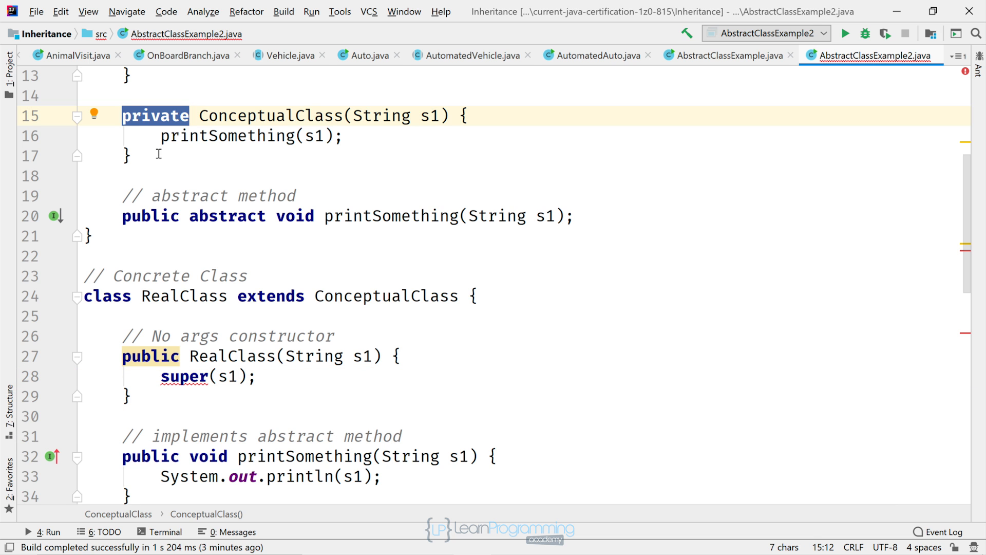
pyautogui.write('protecte')
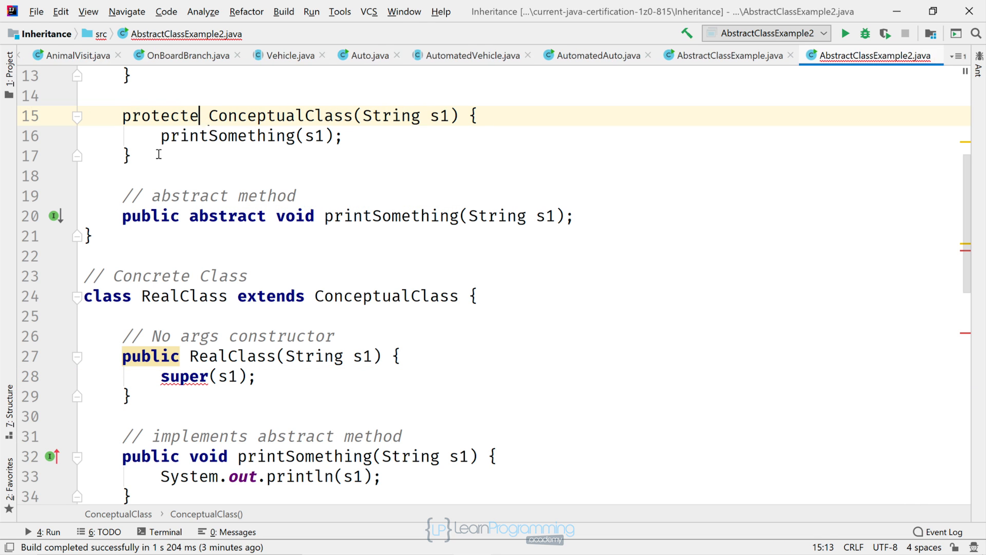
pyautogui.write('d')
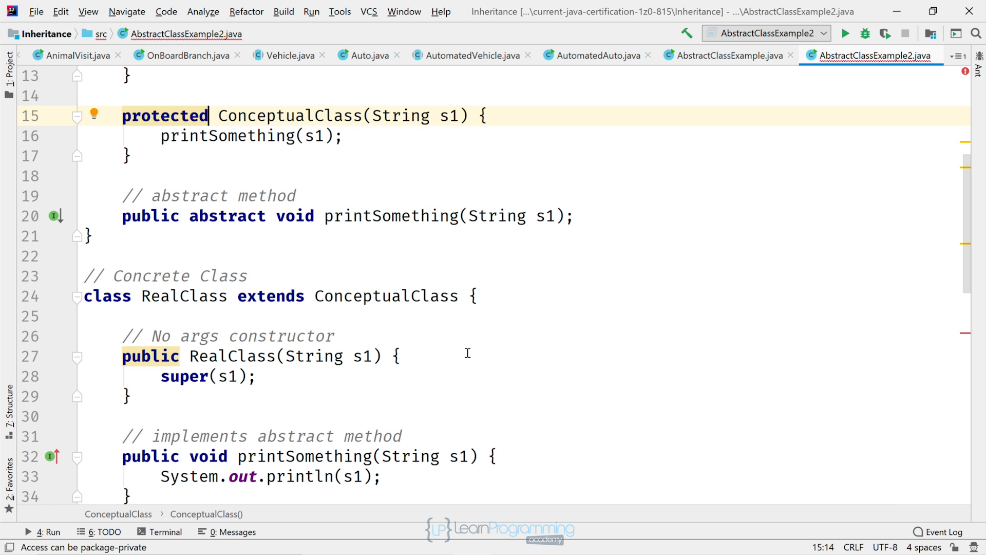
# Pass "Hello World" to new RealClass() in main
pyautogui.scroll(-3)
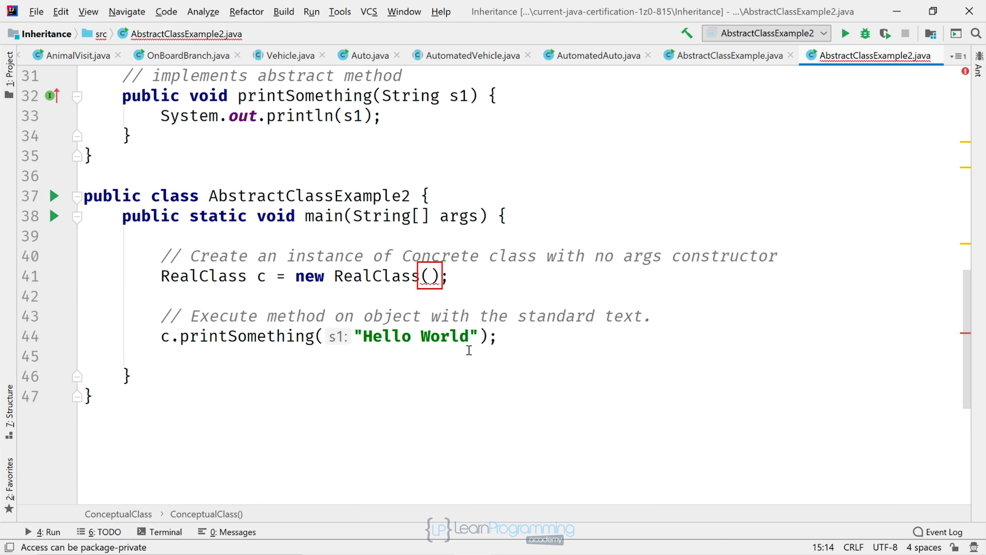
pyautogui.click(431, 275)
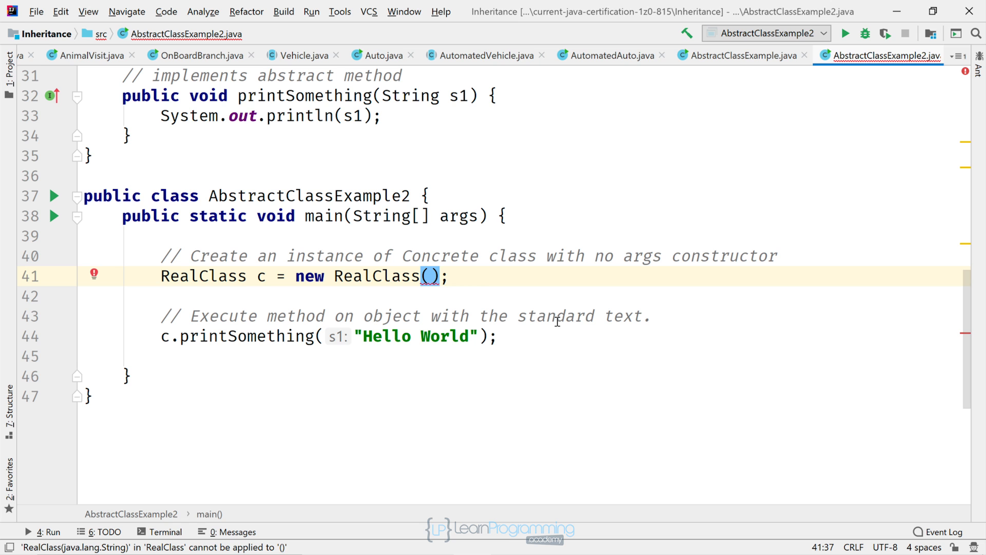
pyautogui.write('"Hello"')
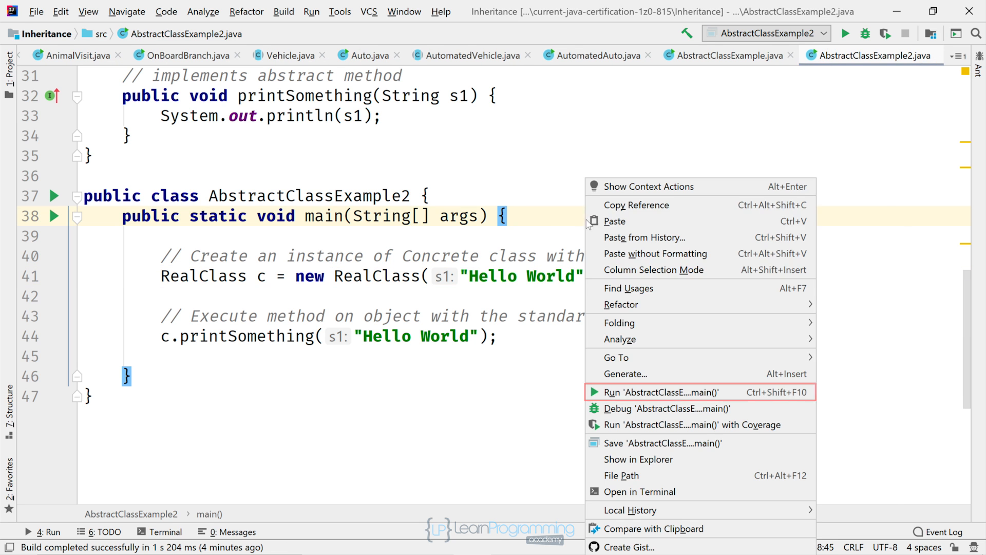
# Run AbstractClassExample2's main so the program prints Hello World
pyautogui.click(659, 391)
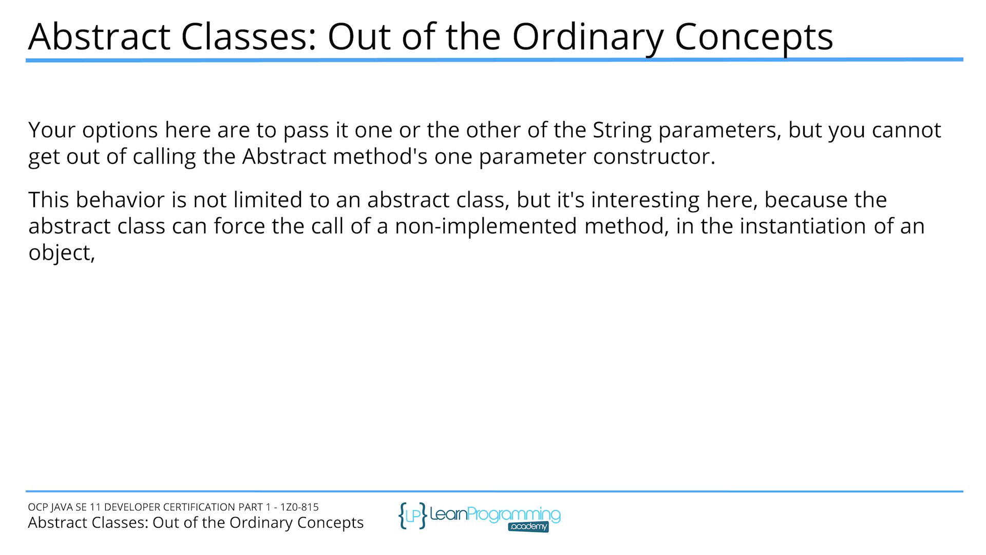
# Finish the slide note on forced method calls and delete the blank line after RealClass's constructor
pyautogui.write('that is forced to implement the method')
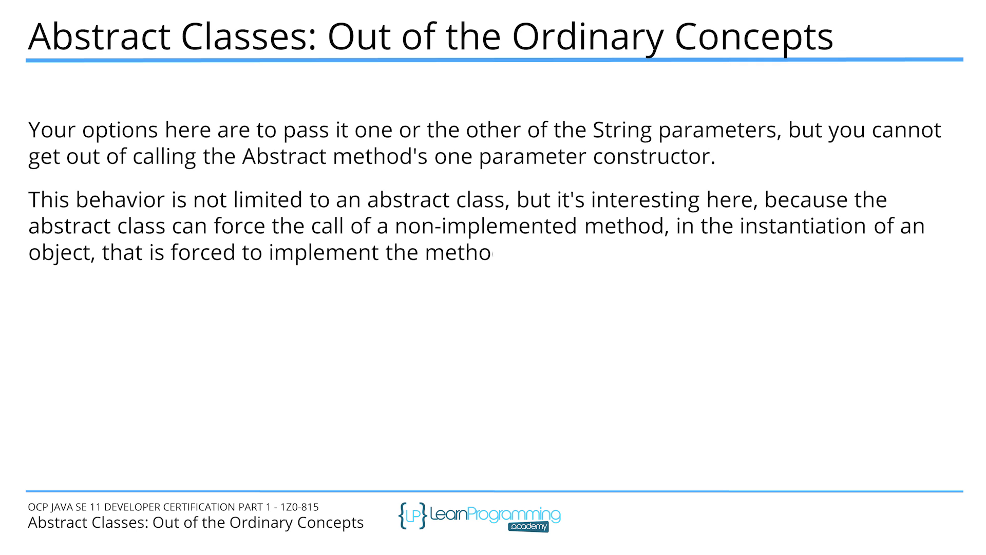
pyautogui.write('d.')
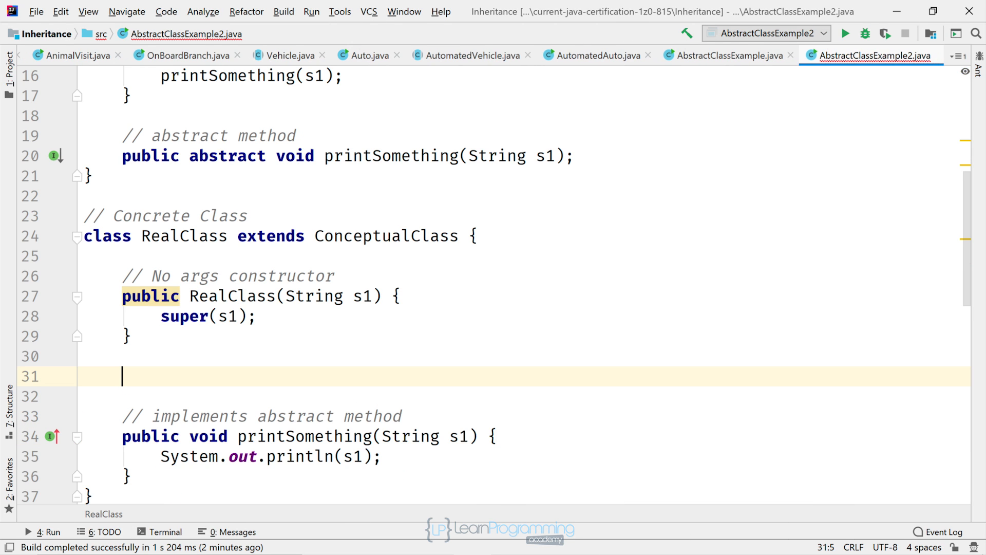
pyautogui.press('Backspace')
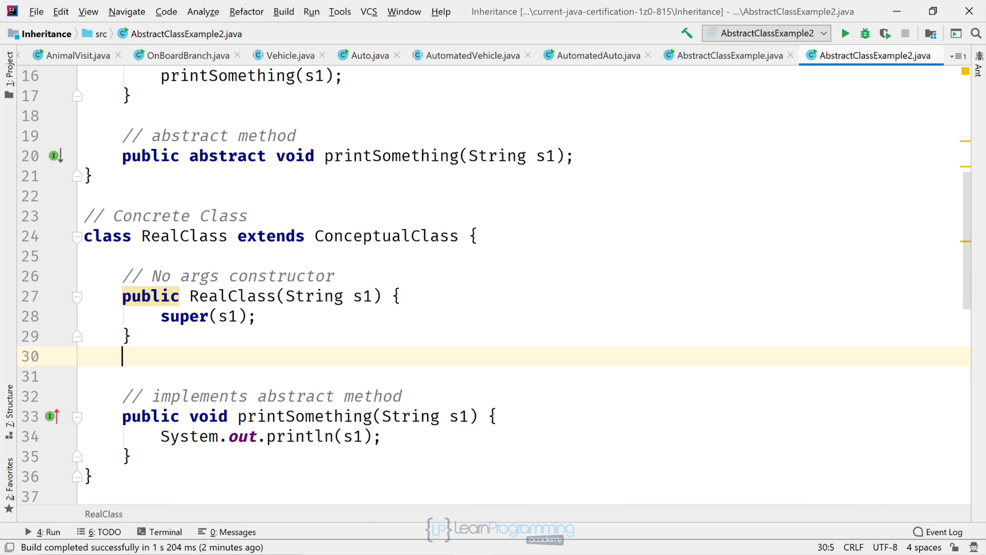